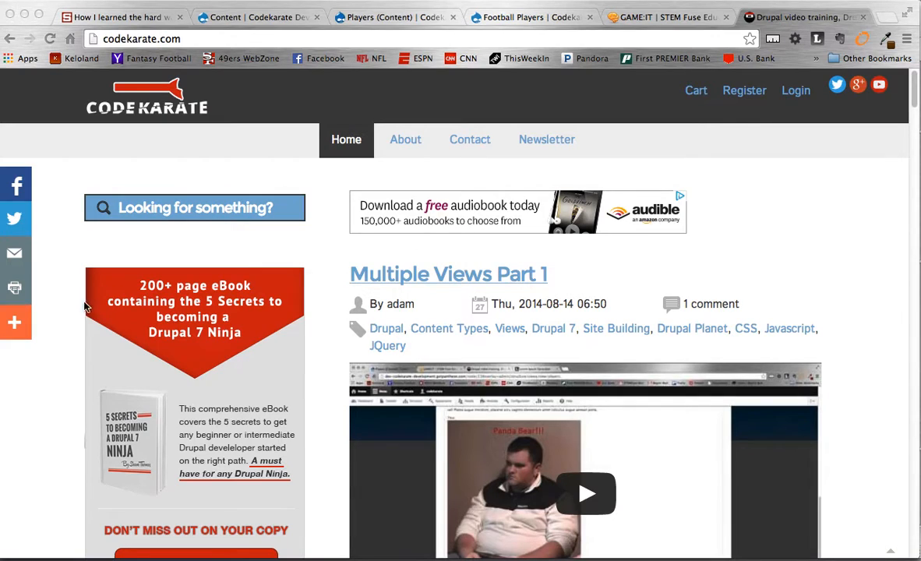
# Go to the GAME:IT course page and switch its Units view from a list to a grid of cards
pyautogui.scroll(-3)
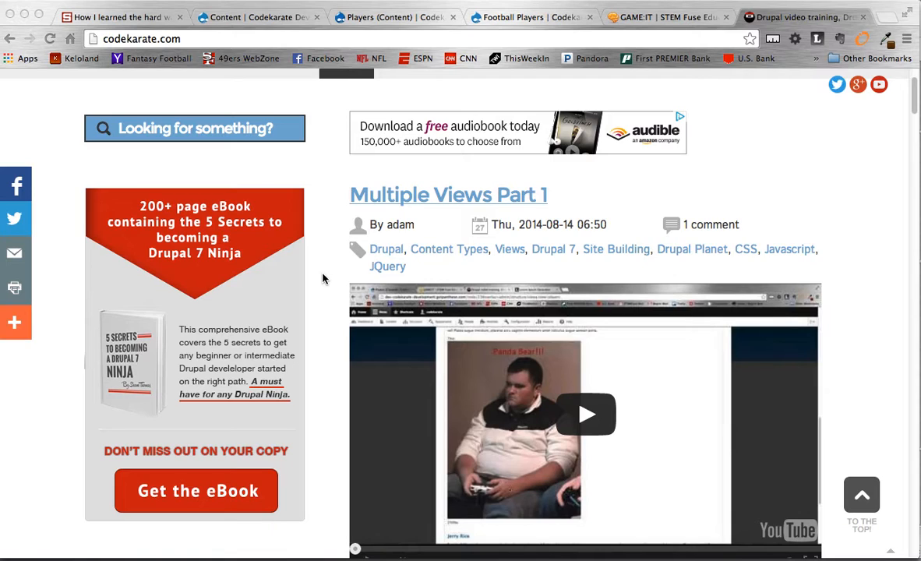
pyautogui.scroll(3)
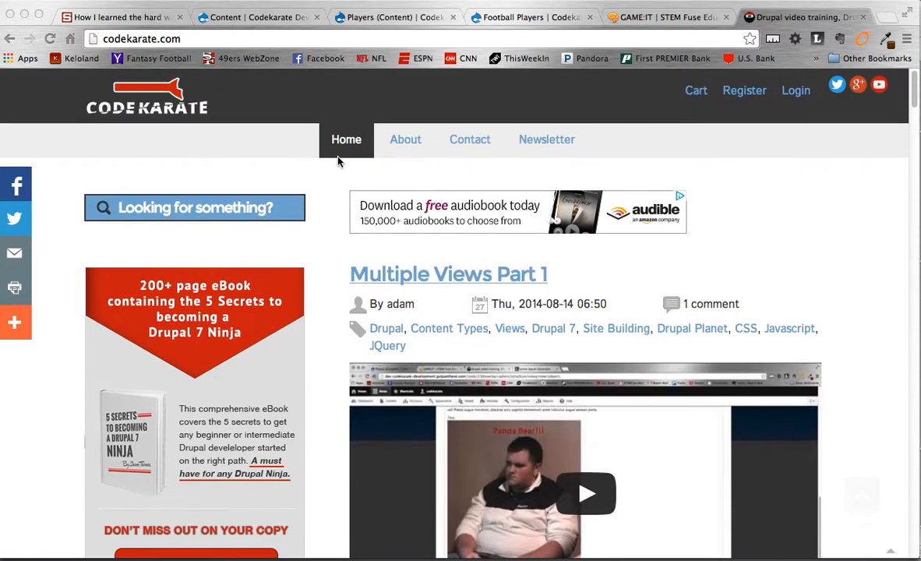
pyautogui.moveTo(324, 170)
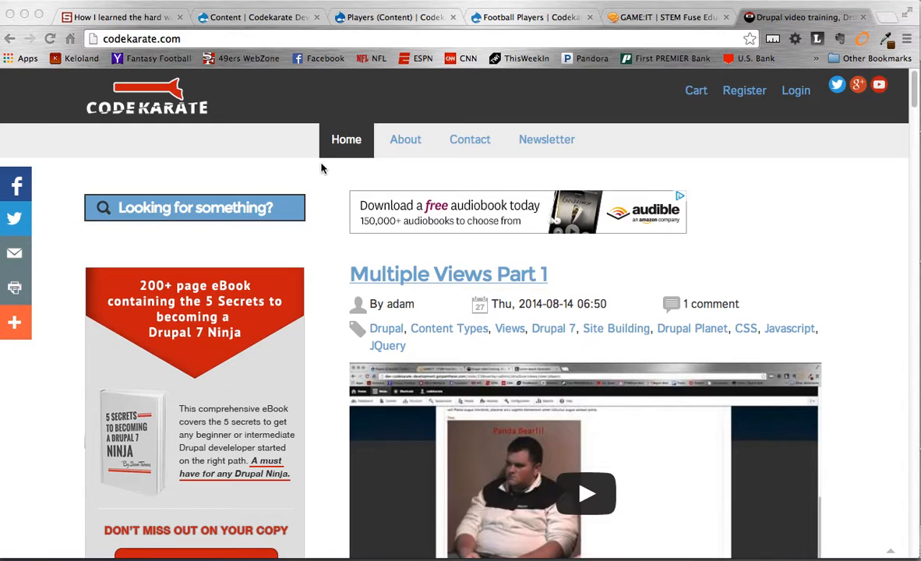
pyautogui.moveTo(507, 170)
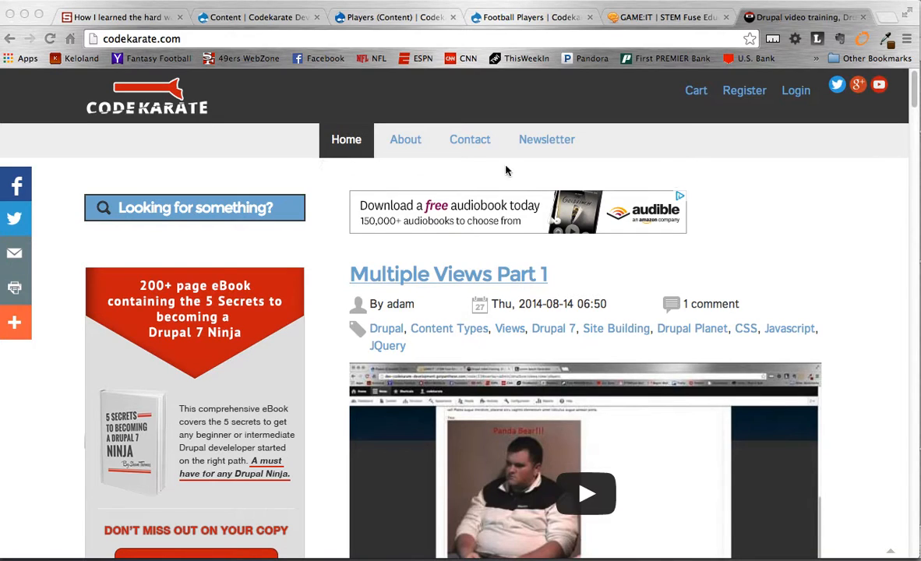
pyautogui.moveTo(848, 218)
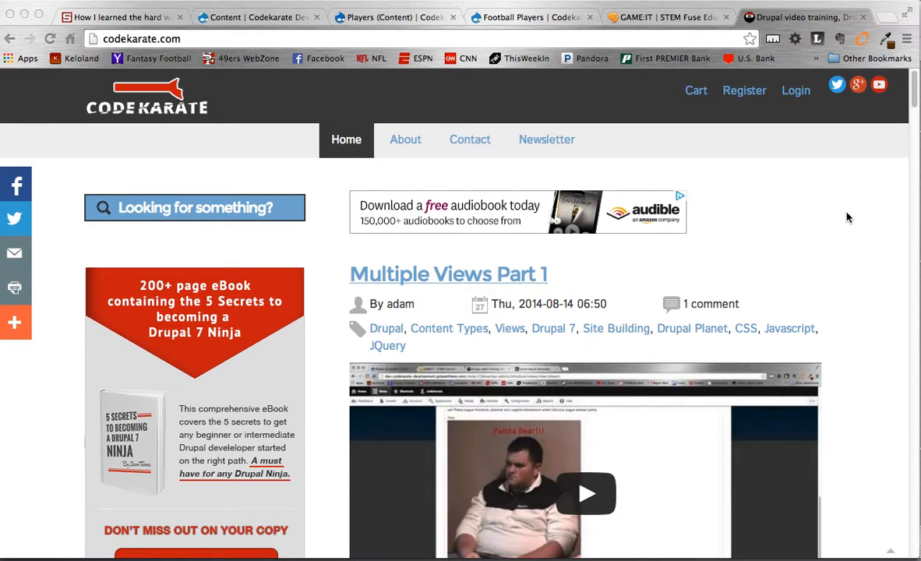
pyautogui.moveTo(595, 145)
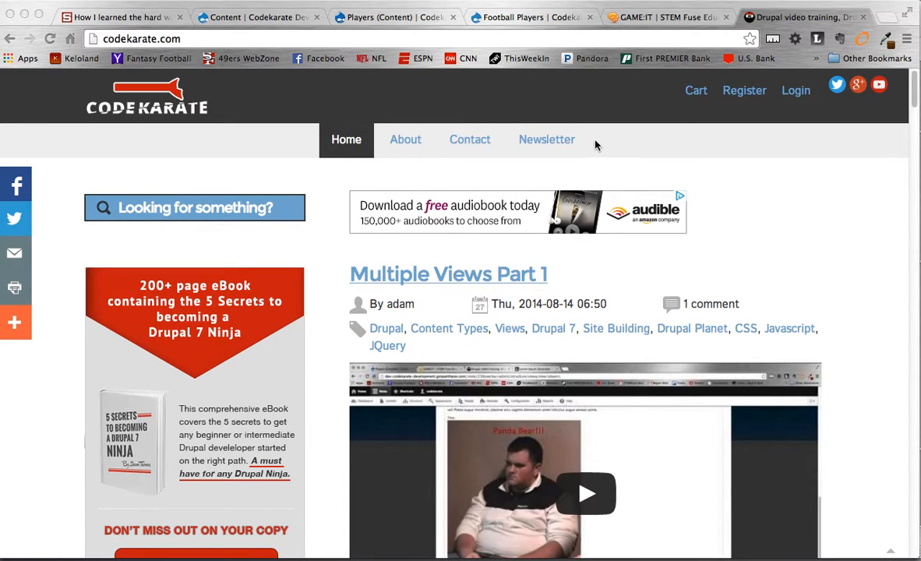
pyautogui.moveTo(598, 130)
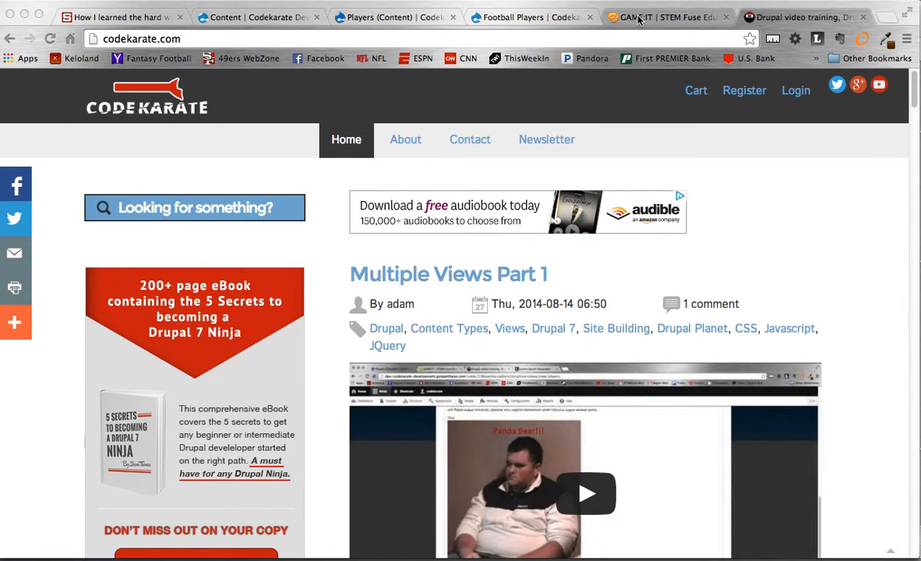
pyautogui.click(666, 16)
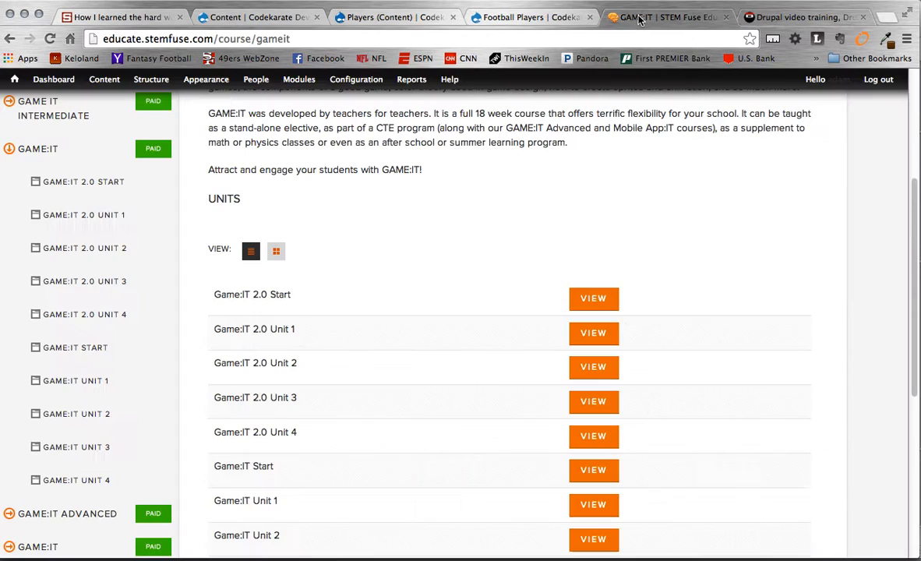
pyautogui.scroll(3)
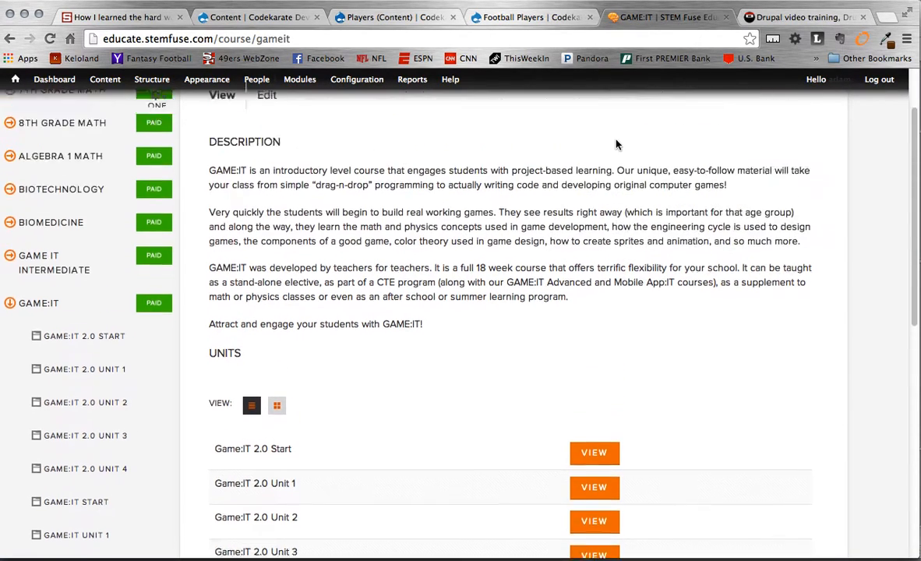
pyautogui.scroll(-3)
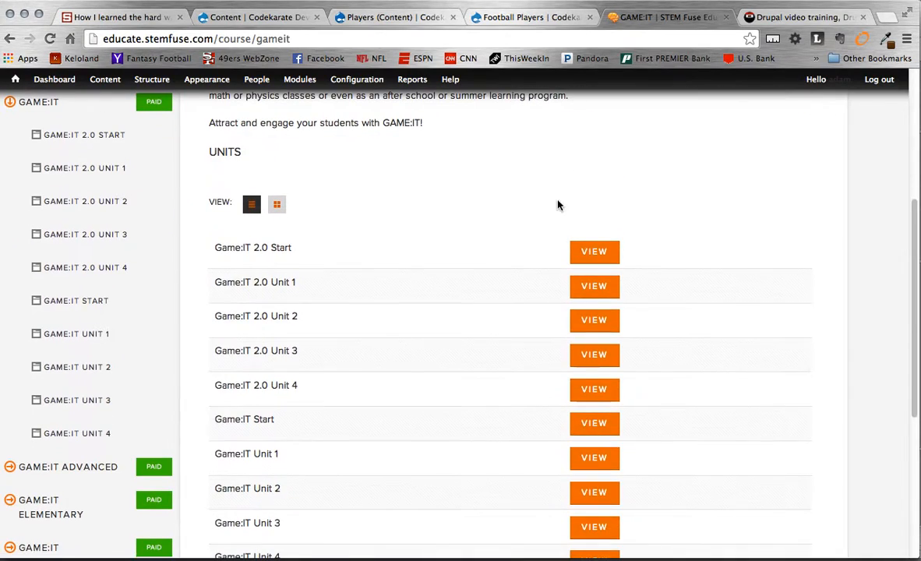
pyautogui.moveTo(277, 205)
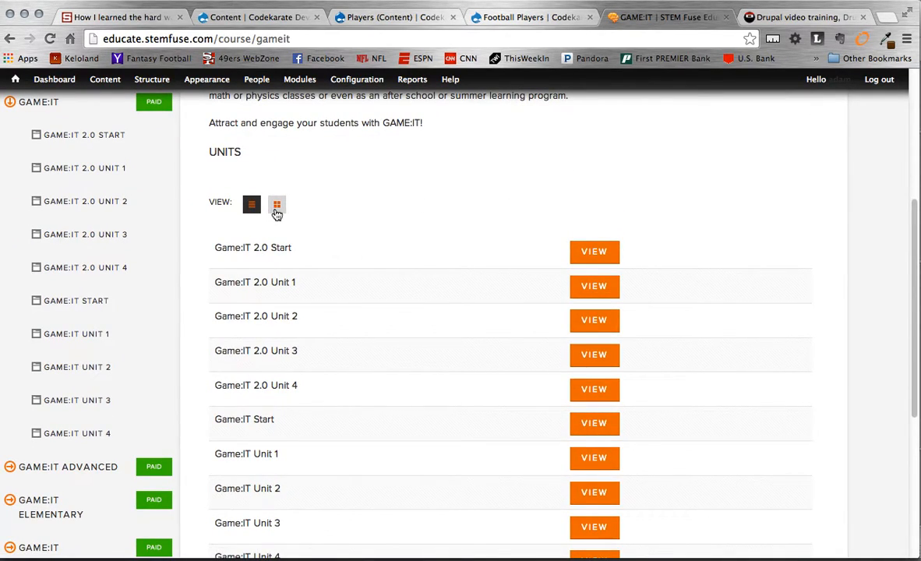
pyautogui.click(277, 204)
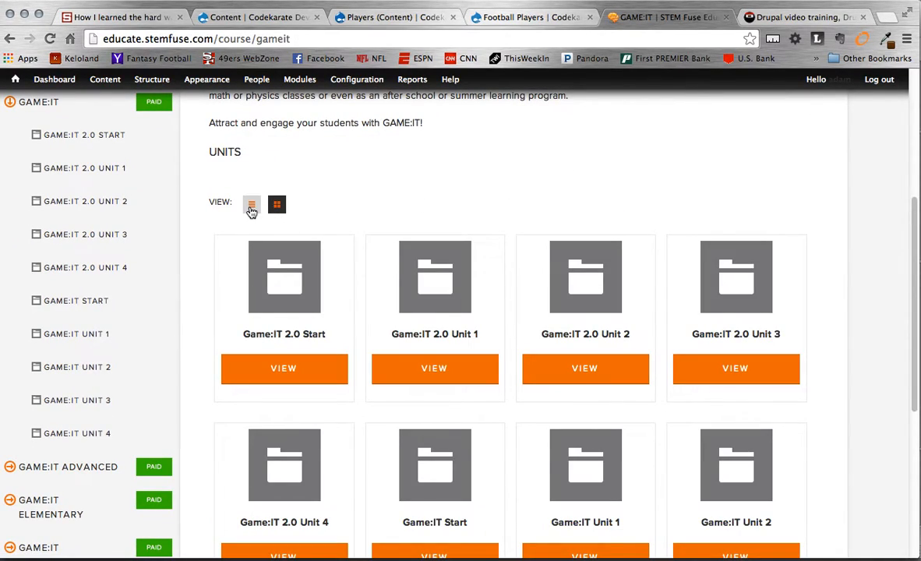
pyautogui.moveTo(732, 318)
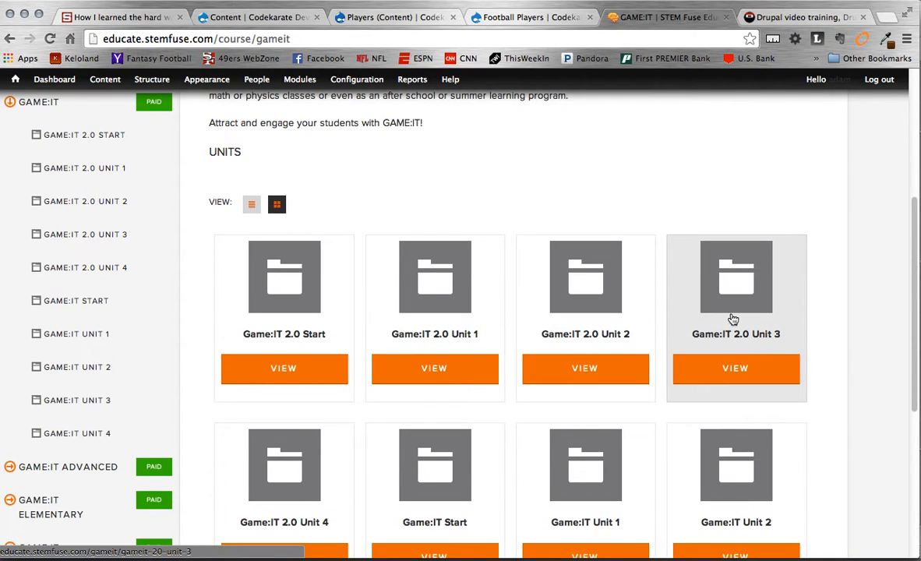
pyautogui.moveTo(648, 198)
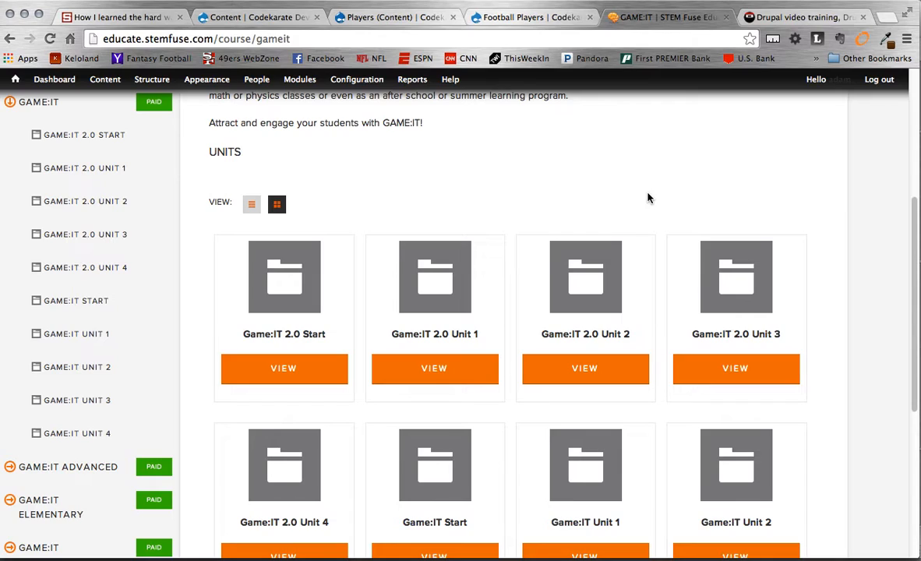
pyautogui.moveTo(278, 204)
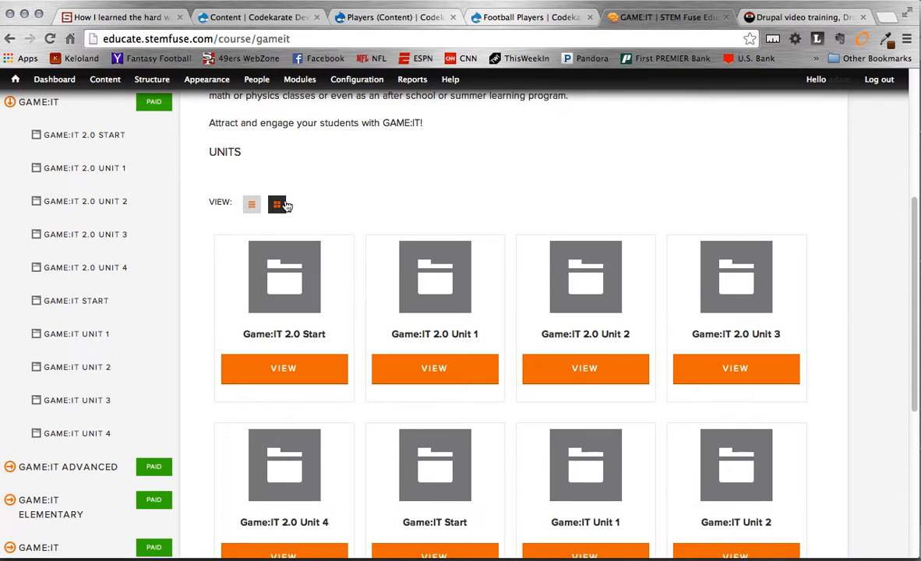
pyautogui.moveTo(346, 187)
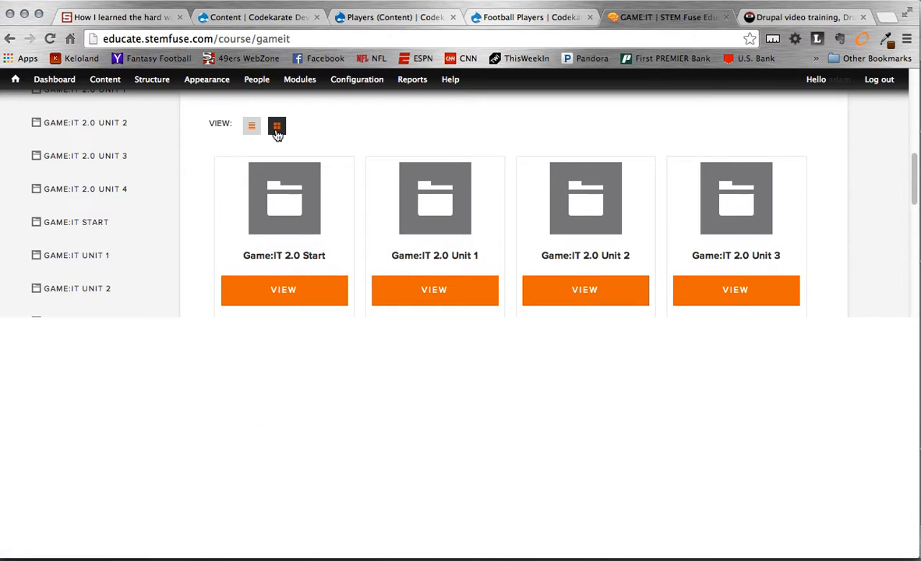
# With DevTools open, toggle the units between list and grid layouts to watch the container class change
pyautogui.press('F12')
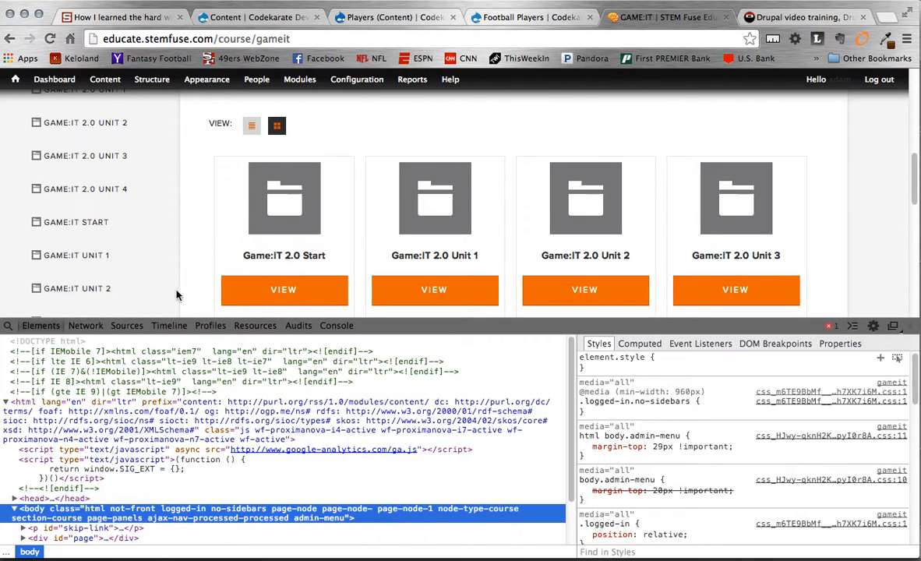
pyautogui.moveTo(278, 153)
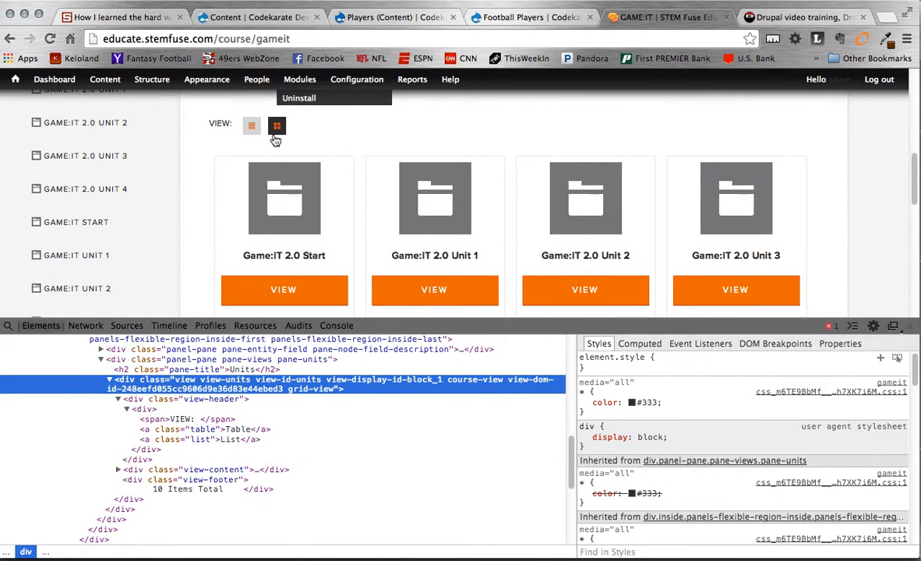
pyautogui.click(251, 125)
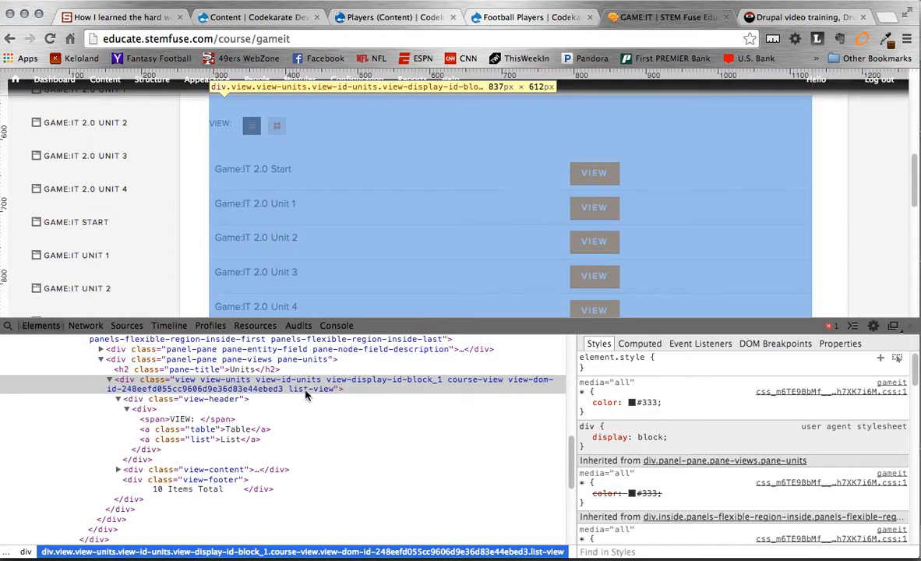
pyautogui.moveTo(317, 395)
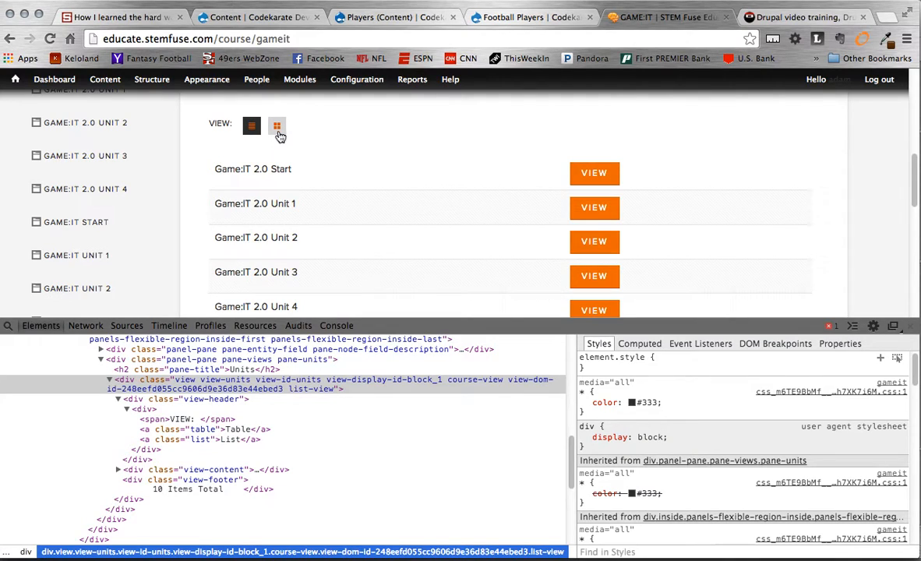
pyautogui.click(278, 125)
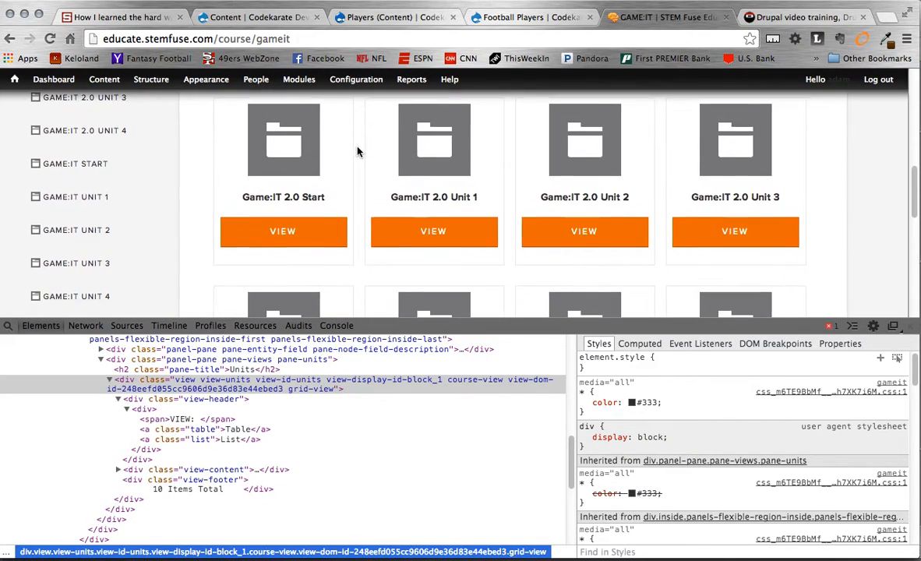
pyautogui.scroll(3)
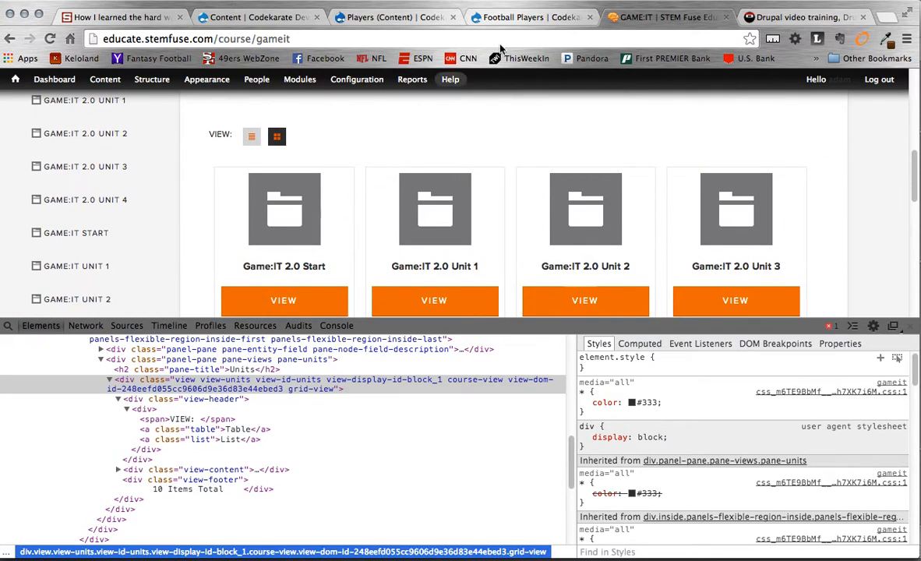
# Return to the Football Players page, scroll to its Players view and bring up DevTools
pyautogui.click(533, 18)
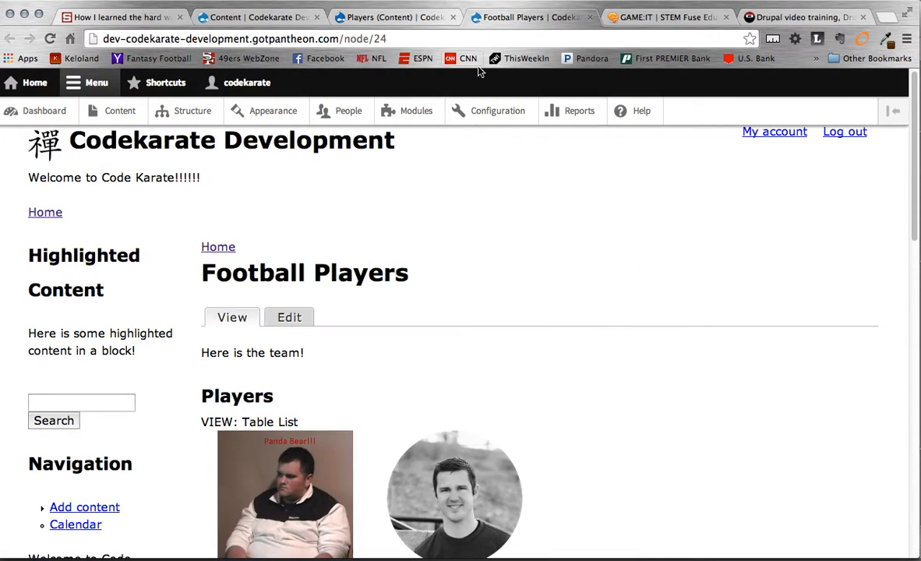
pyautogui.scroll(-3)
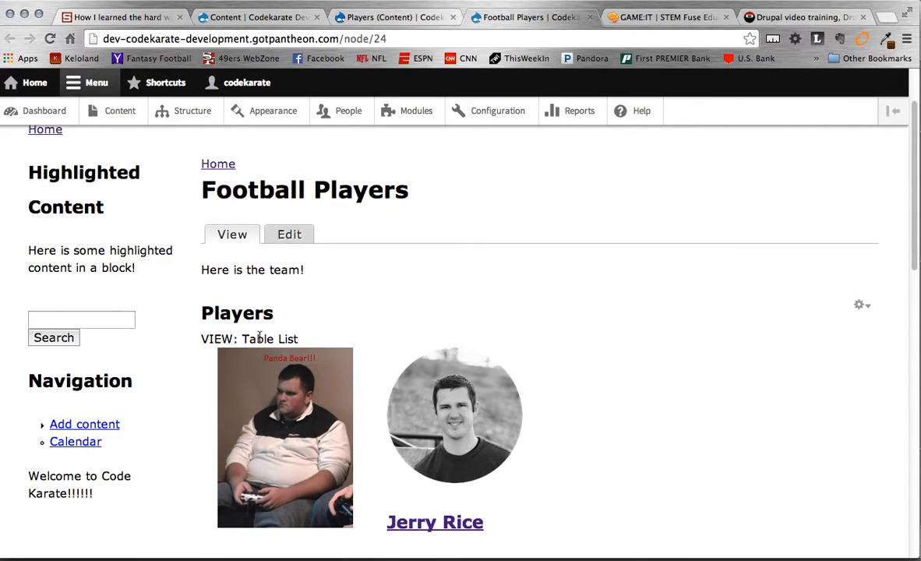
pyautogui.moveTo(281, 330)
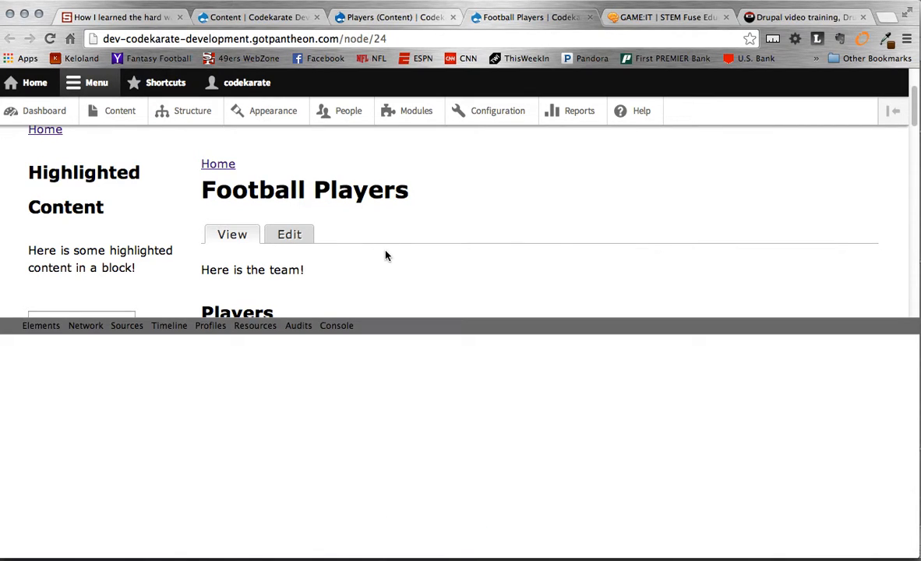
pyautogui.press('F12')
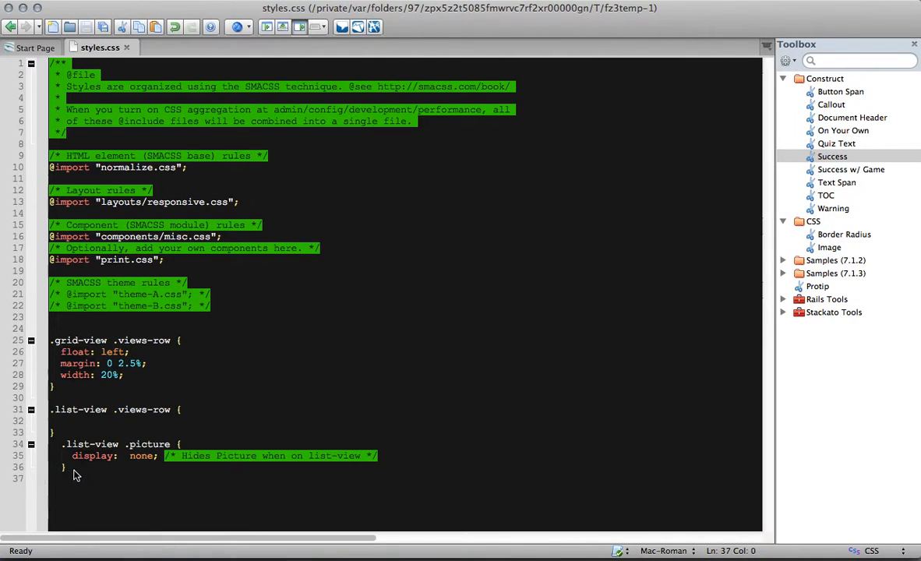
pyautogui.press('Delete')
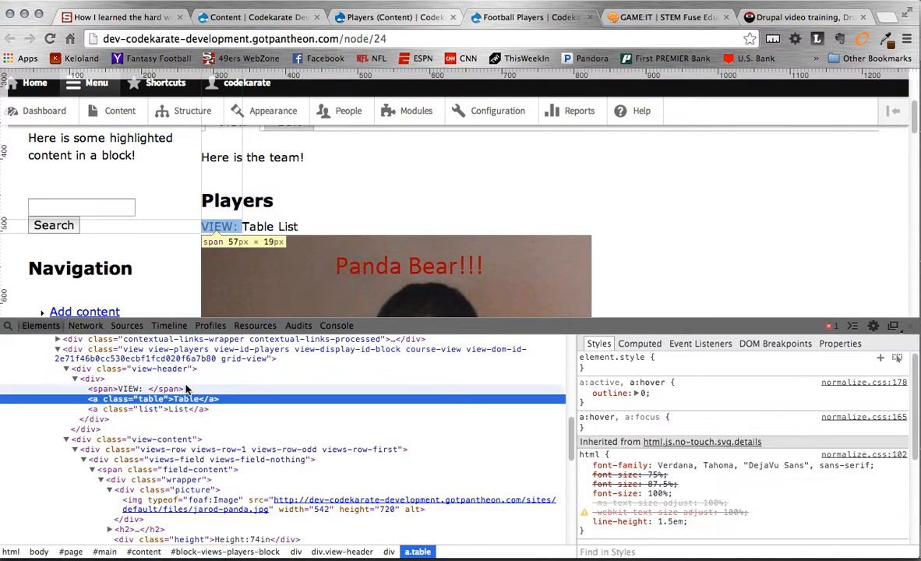
# Select the view-players container element to confirm it carries the grid-view class
pyautogui.click(296, 352)
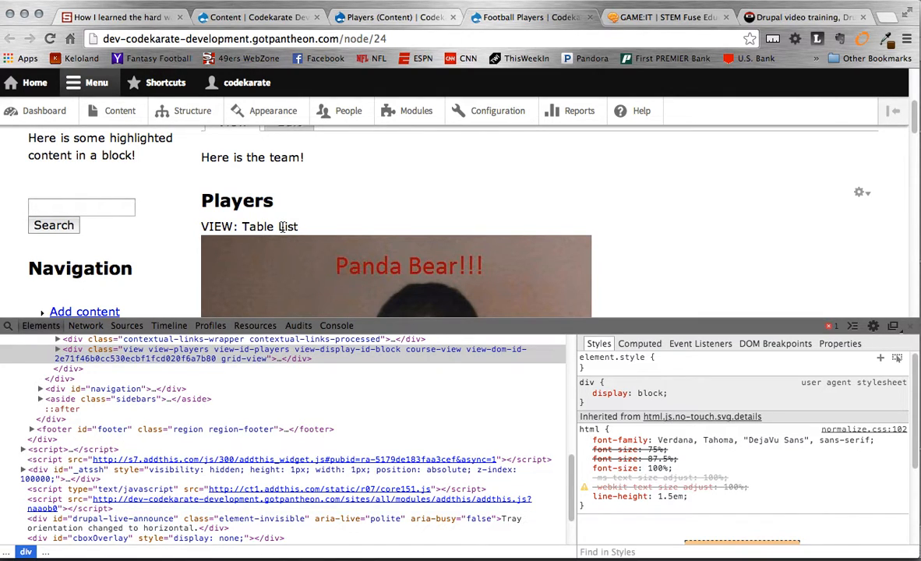
pyautogui.moveTo(243, 358)
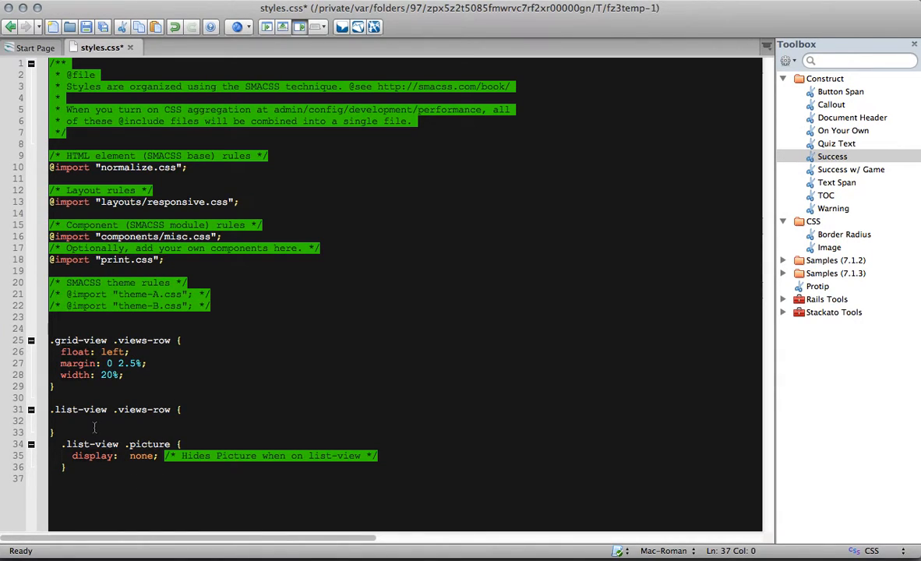
pyautogui.moveTo(190, 430)
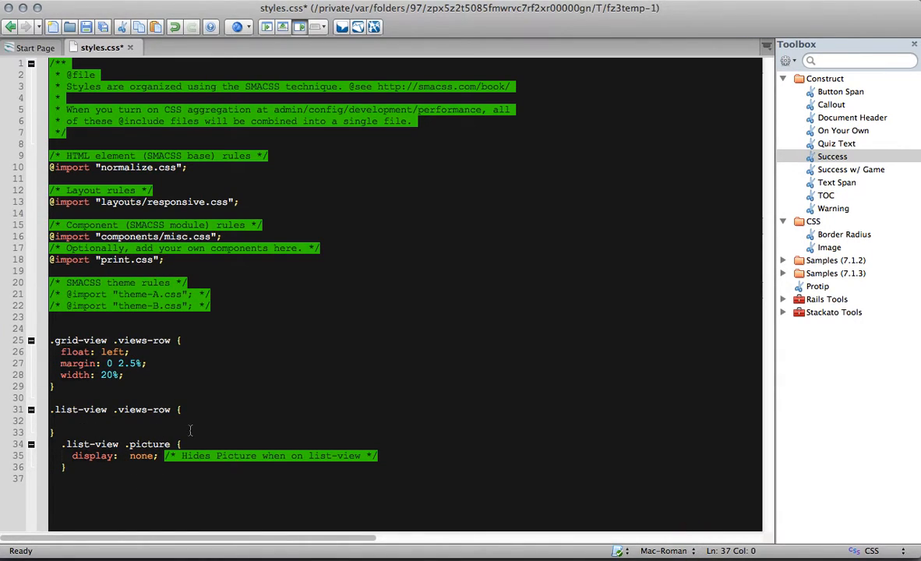
pyautogui.moveTo(620, 469)
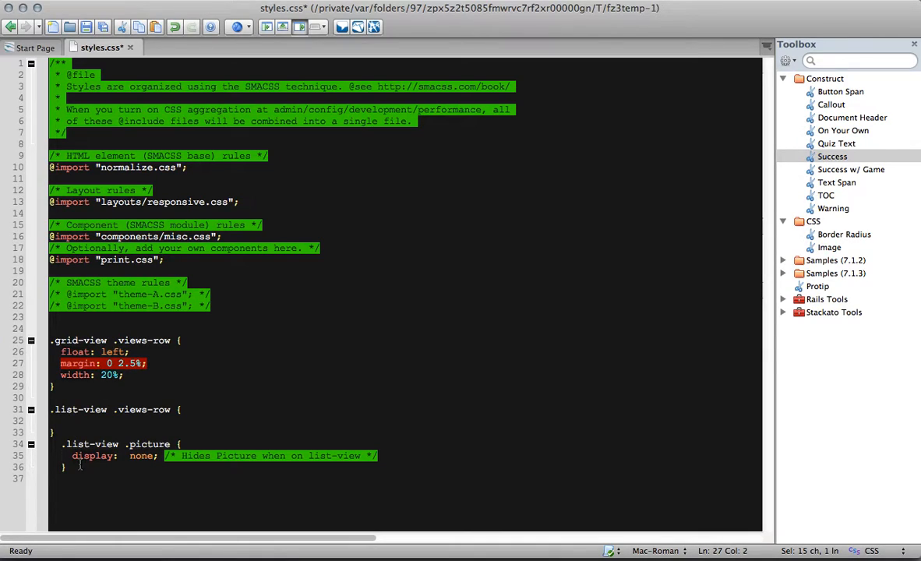
# Finish the .list-view .picture rule in styles.css and save the stylesheet
pyautogui.click(129, 444)
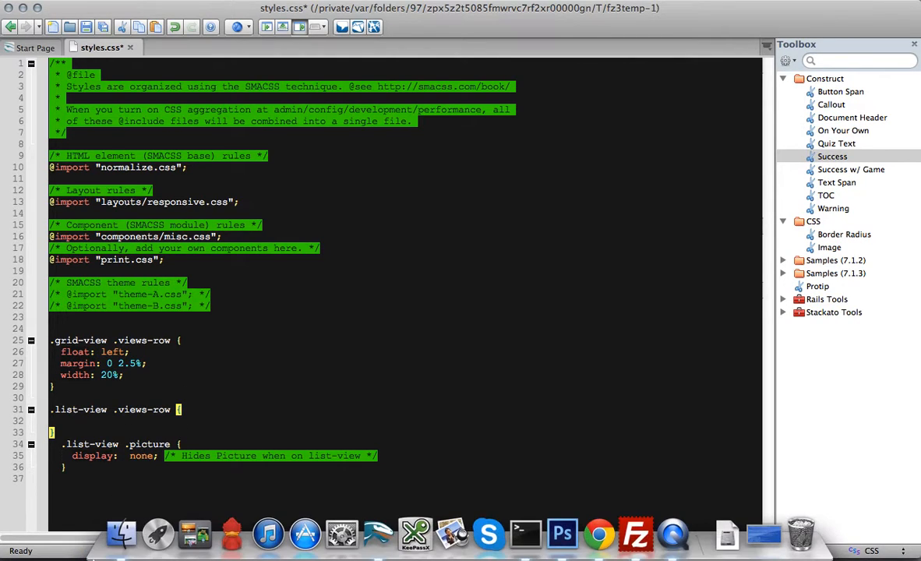
pyautogui.click(598, 534)
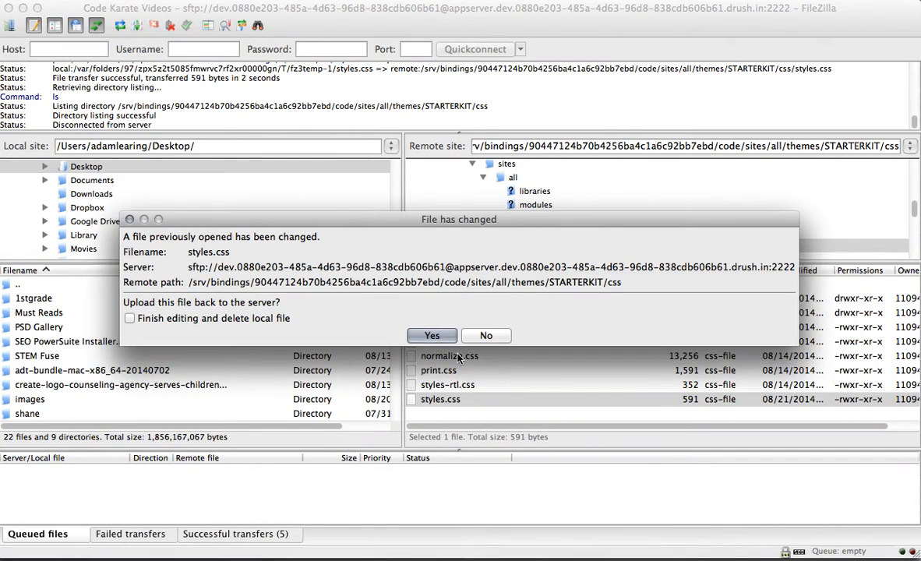
# Confirm FileZilla's upload of the changed styles.css, then return to Chrome to check the site
pyautogui.click(432, 335)
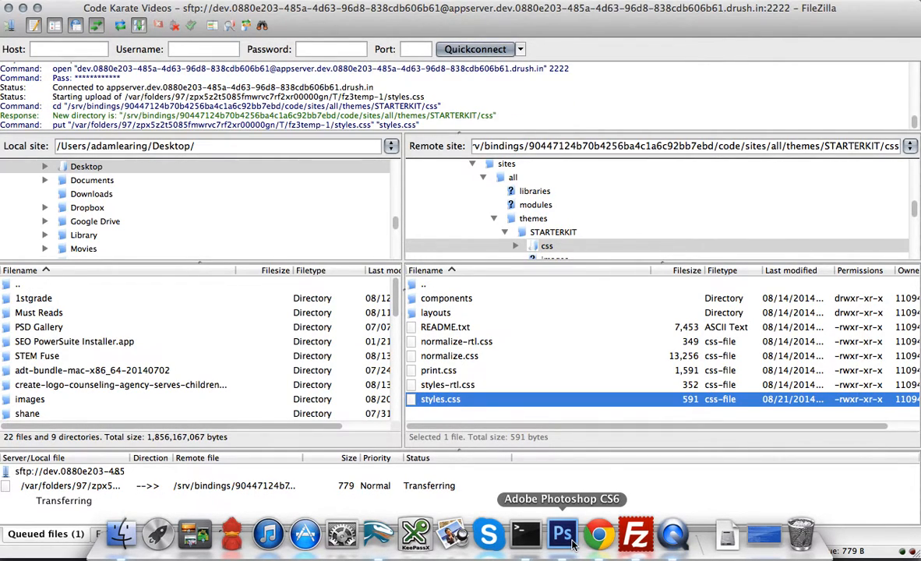
pyautogui.click(379, 533)
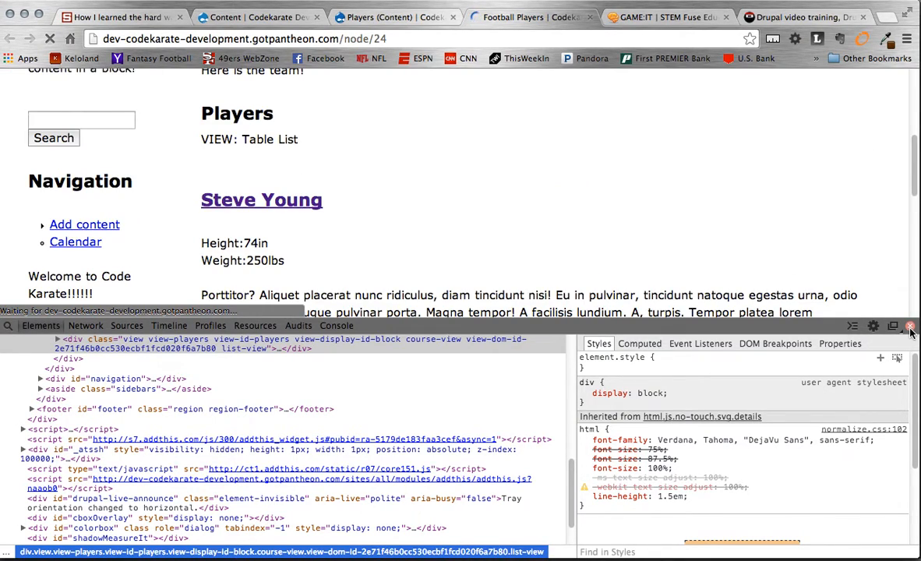
# Close the page inspector and scroll through the Players block now showing players side by side
pyautogui.click(910, 325)
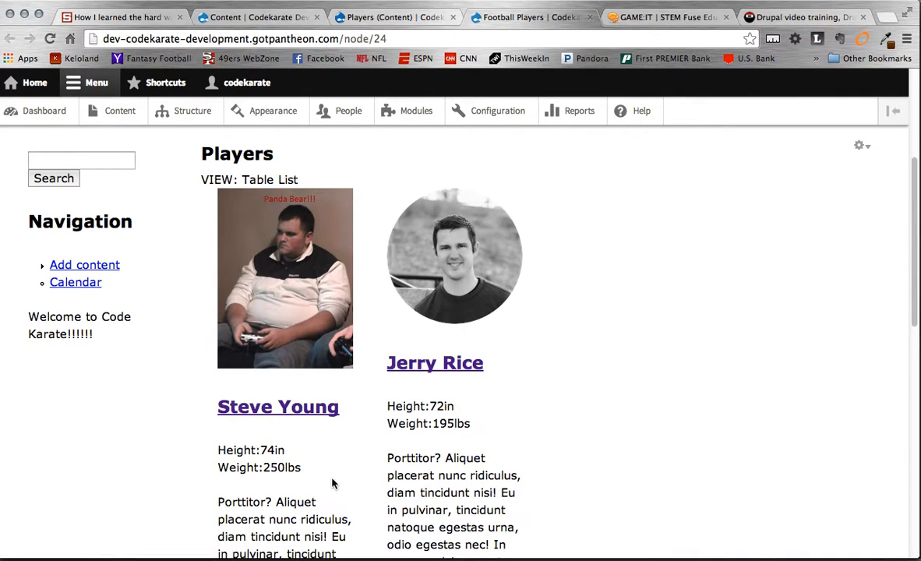
pyautogui.moveTo(346, 446)
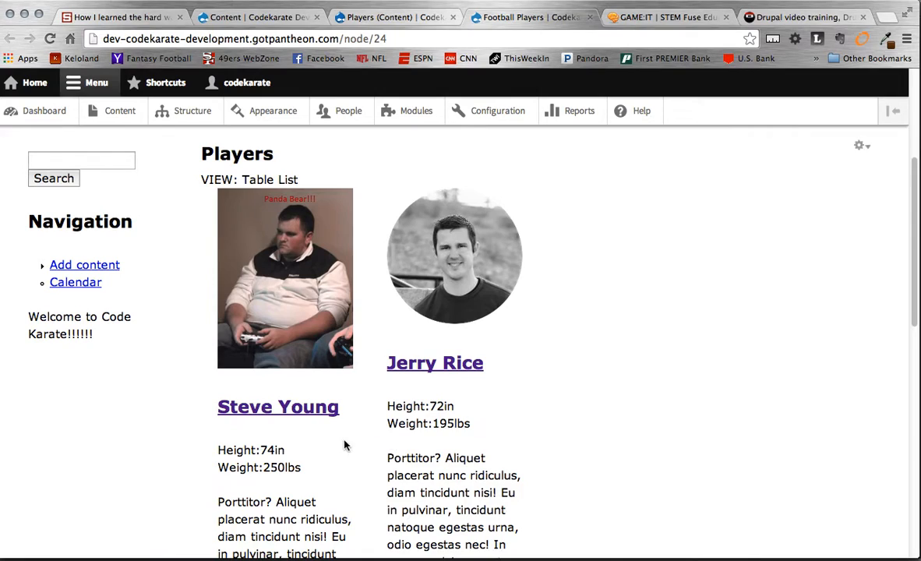
pyautogui.moveTo(380, 339)
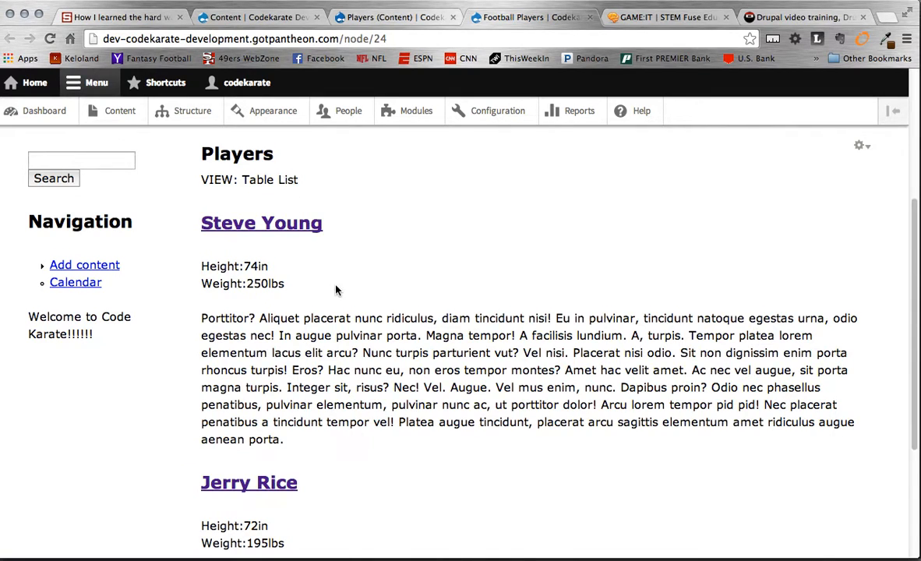
pyautogui.scroll(3)
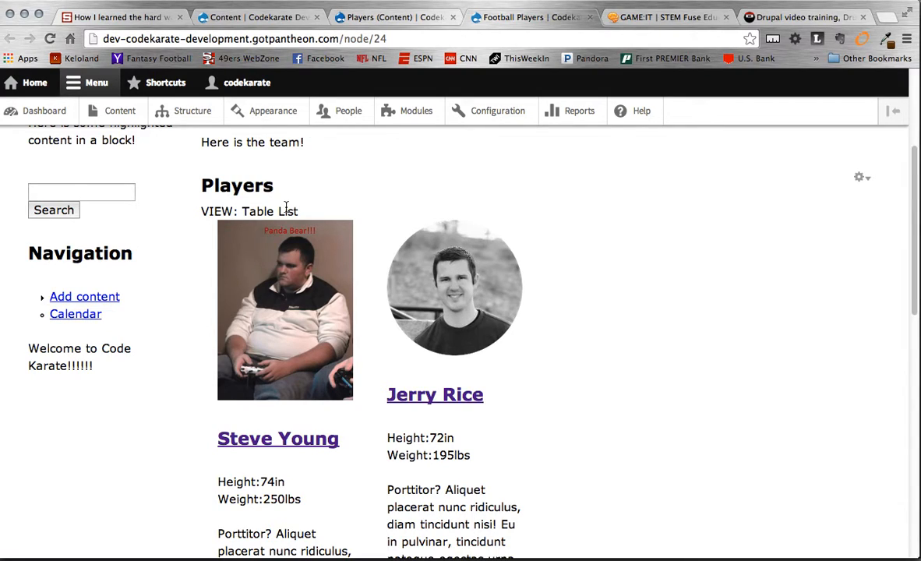
pyautogui.moveTo(875, 190)
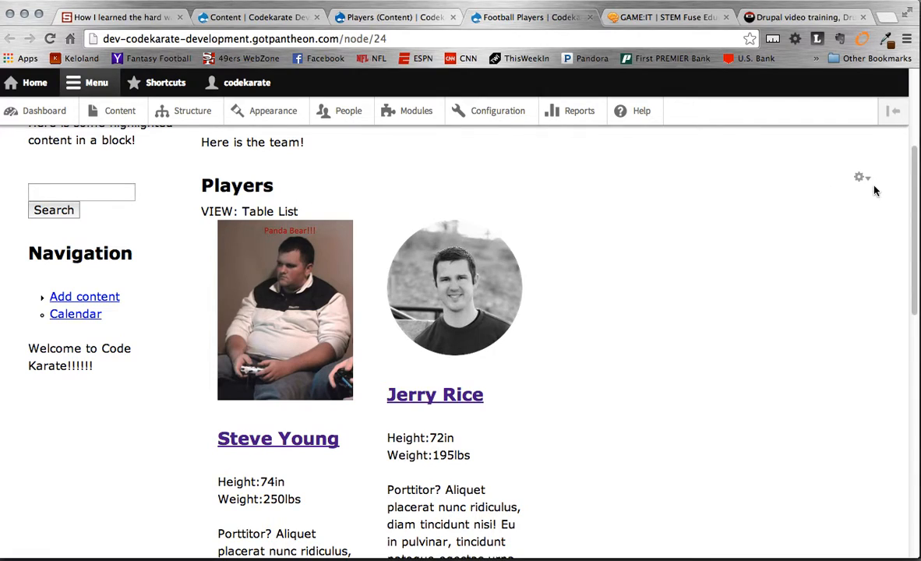
# Use the Players block's gear menu to choose Edit view
pyautogui.click(860, 177)
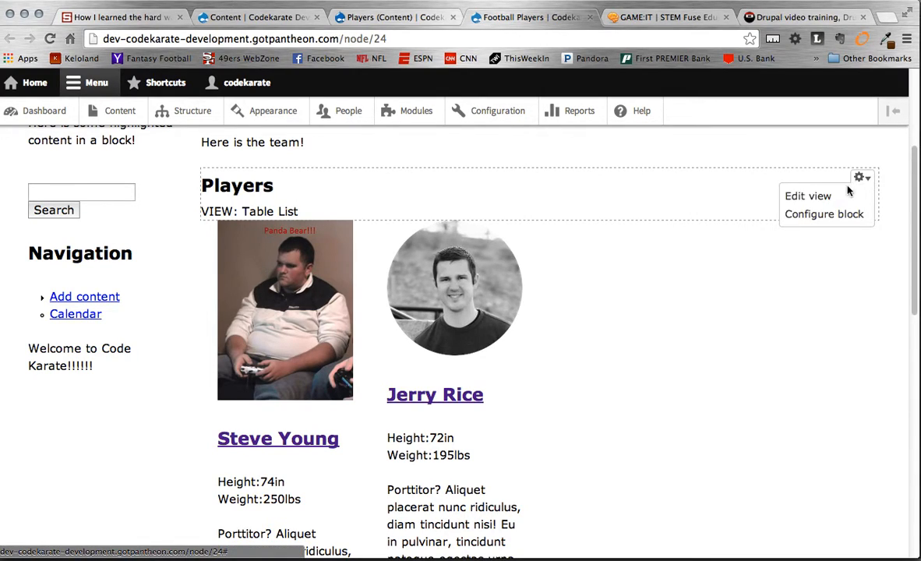
pyautogui.click(807, 197)
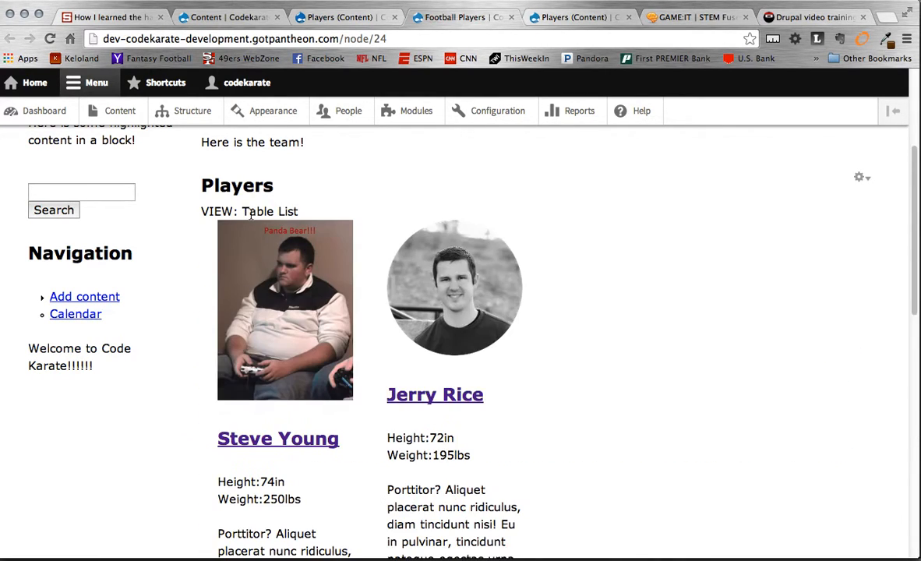
pyautogui.moveTo(374, 256)
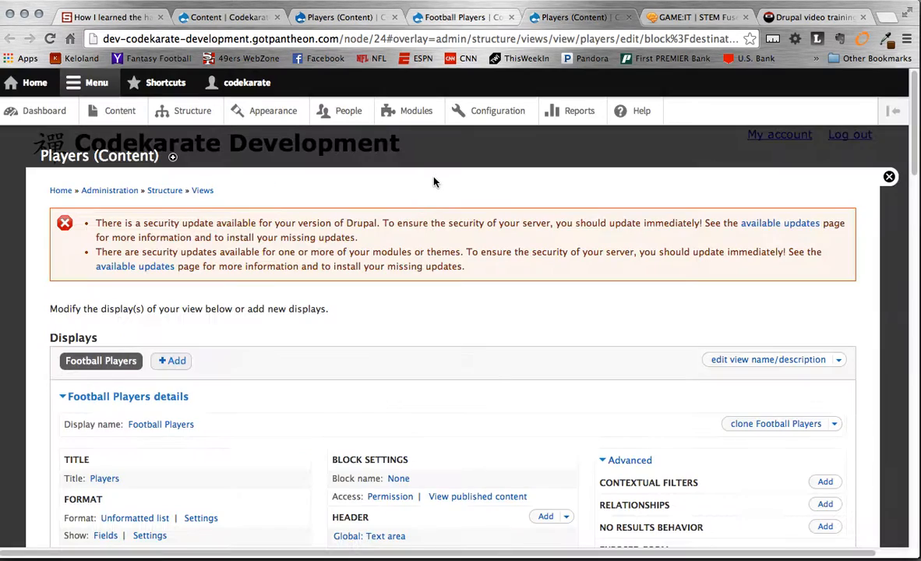
# Scroll the Views overlay down to the Football Players display's details section
pyautogui.scroll(-3)
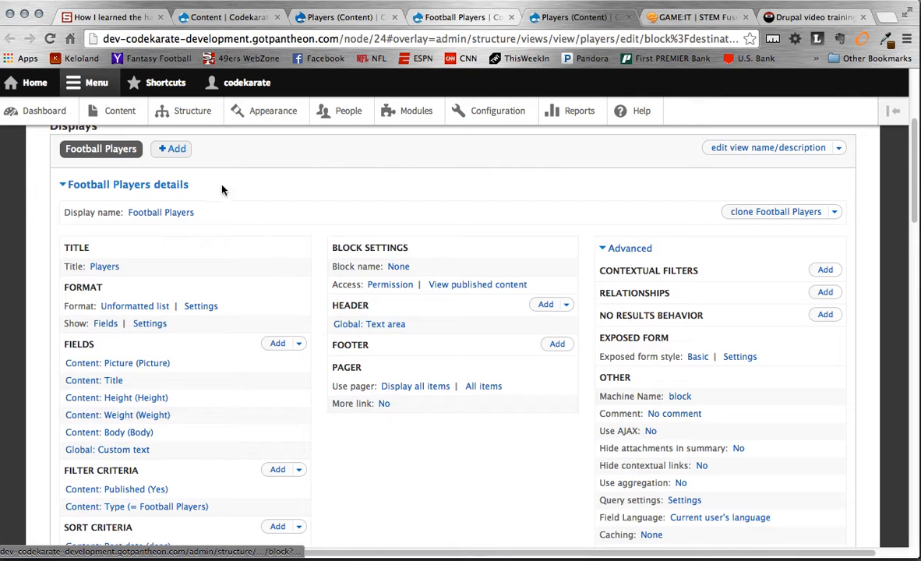
pyautogui.scroll(-3)
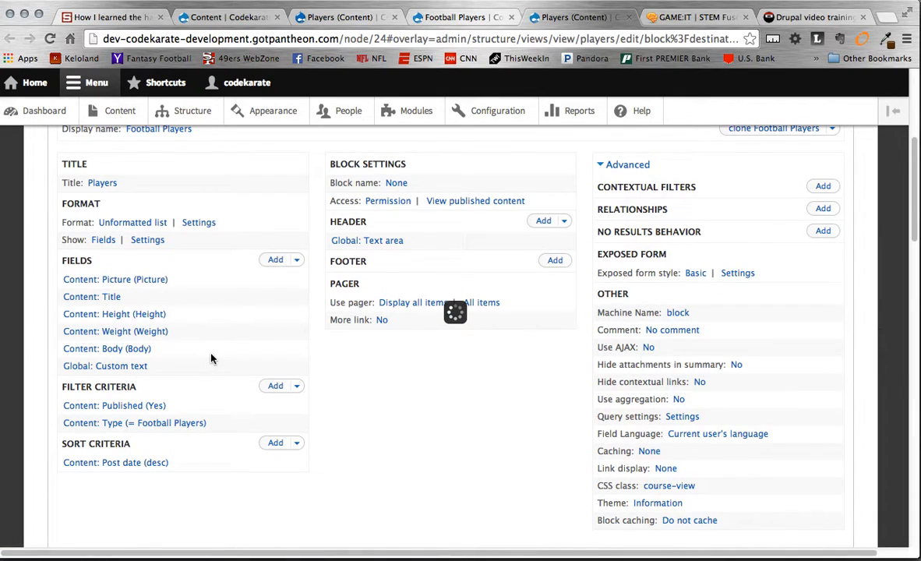
# Add <p>[body]</p> to the Global: Custom text field and apply it to all displays, then return to styles.css
pyautogui.click(105, 364)
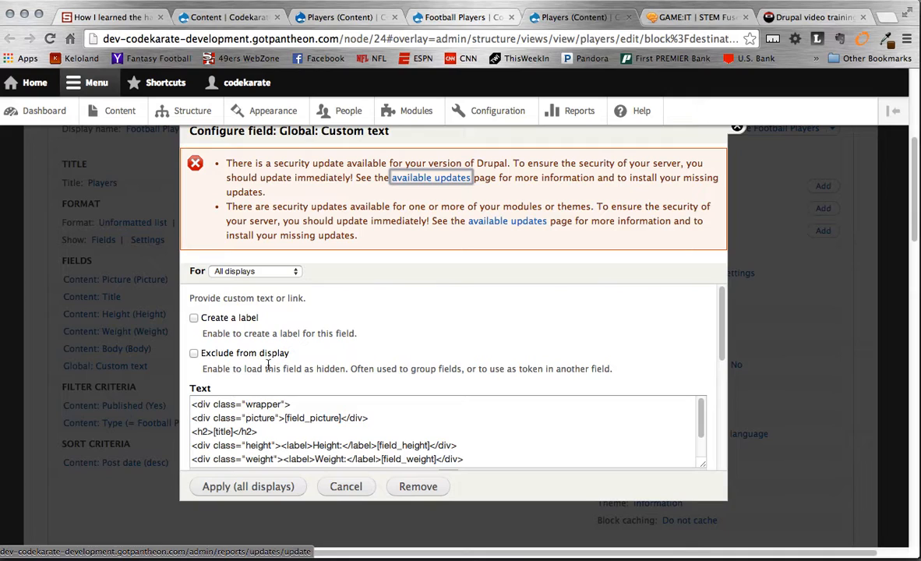
pyautogui.moveTo(738, 464)
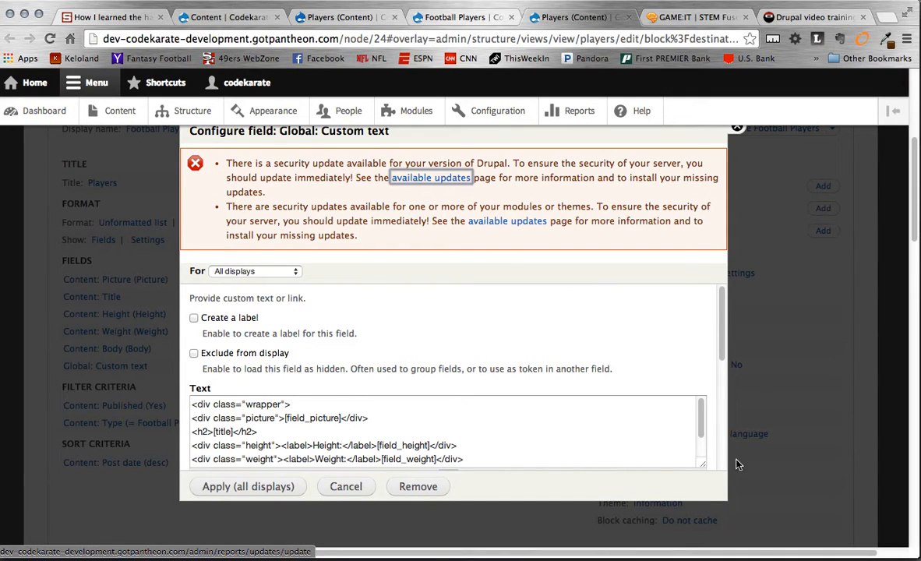
pyautogui.scroll(-3)
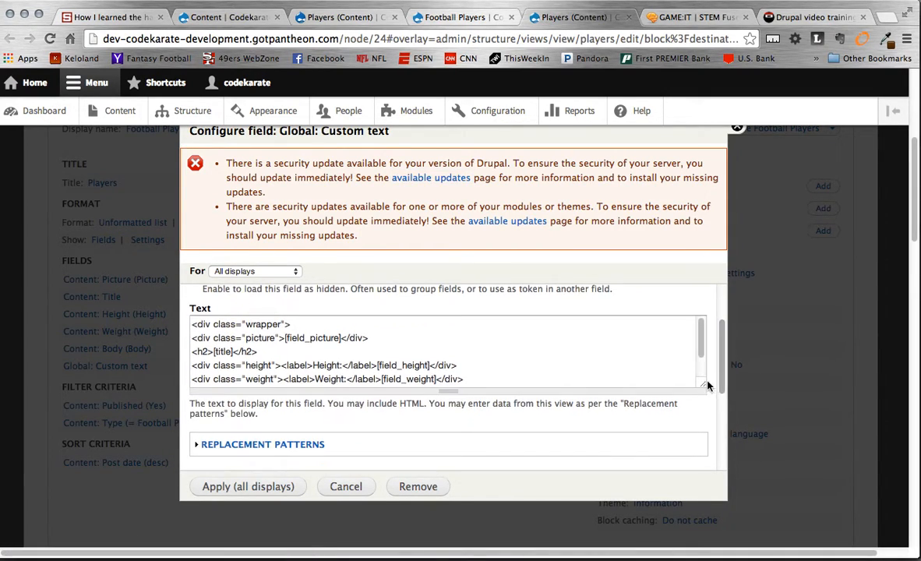
pyautogui.write('<p>[body]</p>')
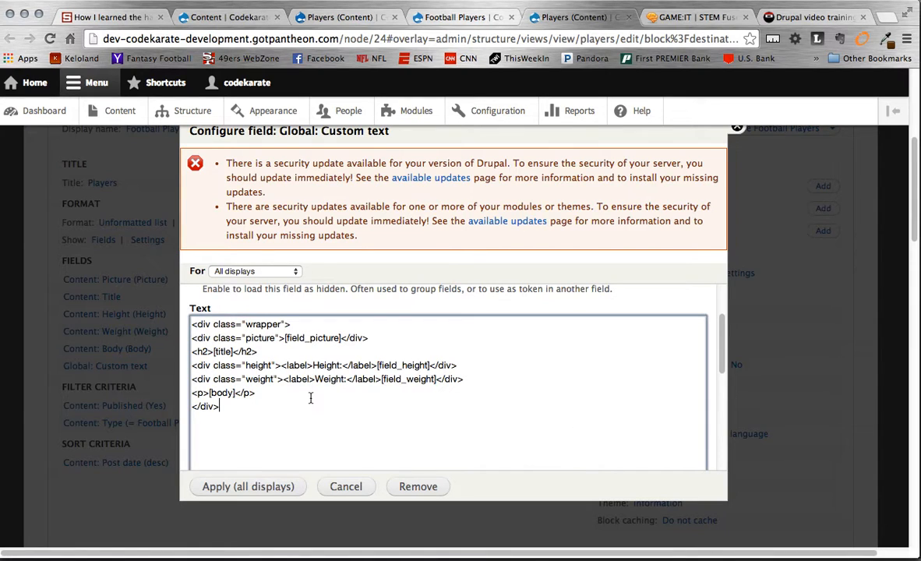
pyautogui.scroll(-3)
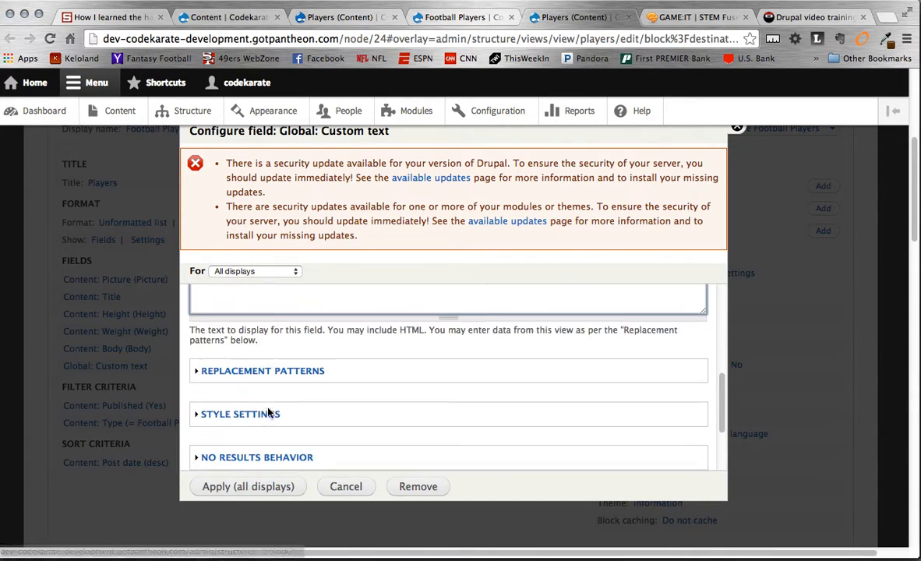
pyautogui.click(262, 371)
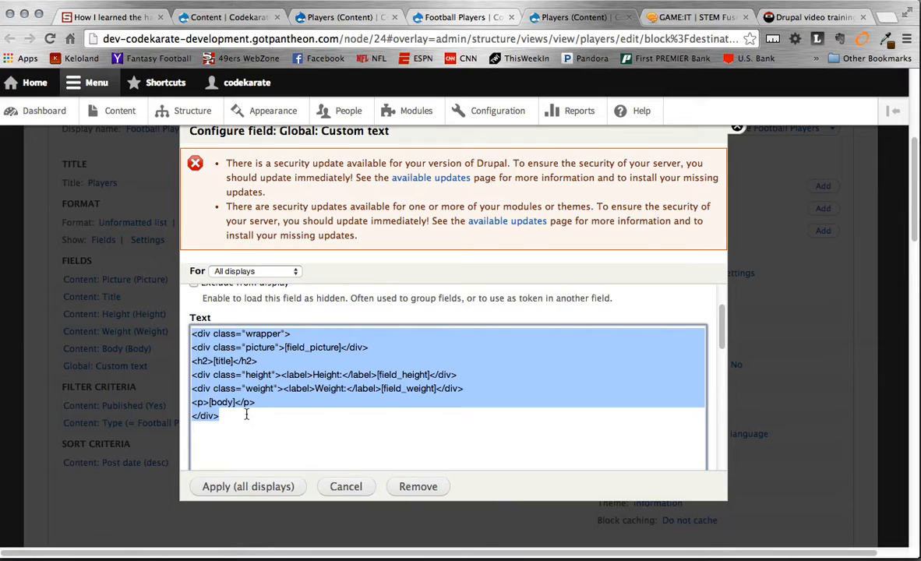
pyautogui.click(255, 402)
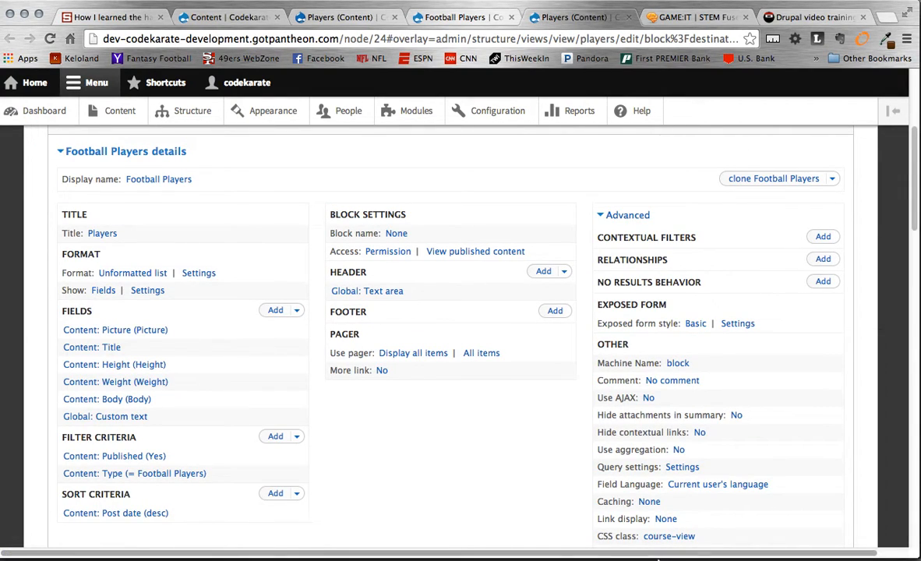
pyautogui.moveTo(562, 533)
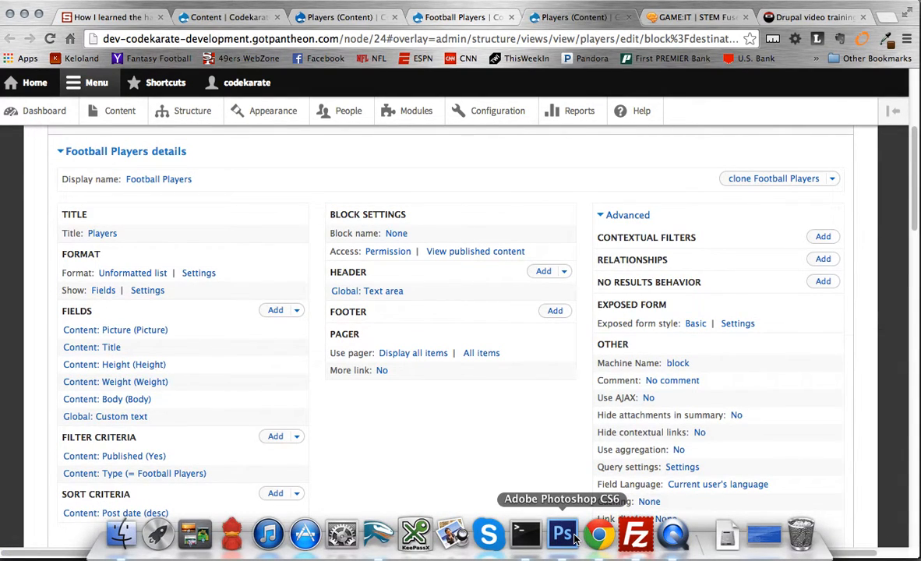
pyautogui.click(561, 535)
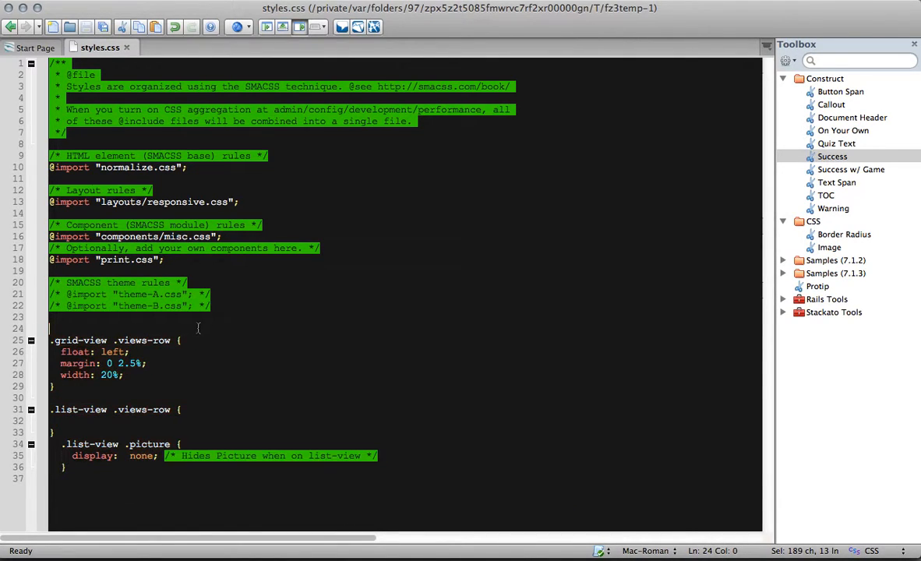
pyautogui.click(598, 536)
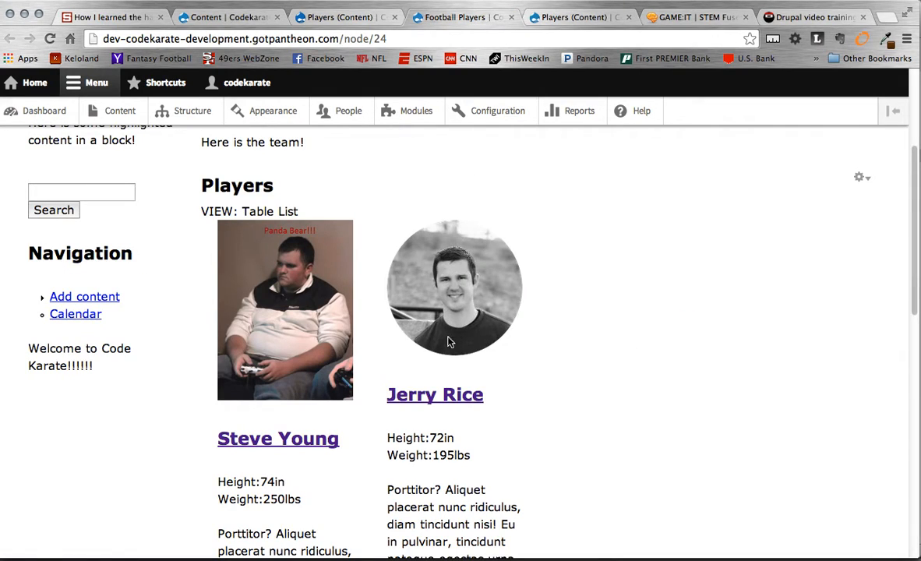
pyautogui.moveTo(477, 265)
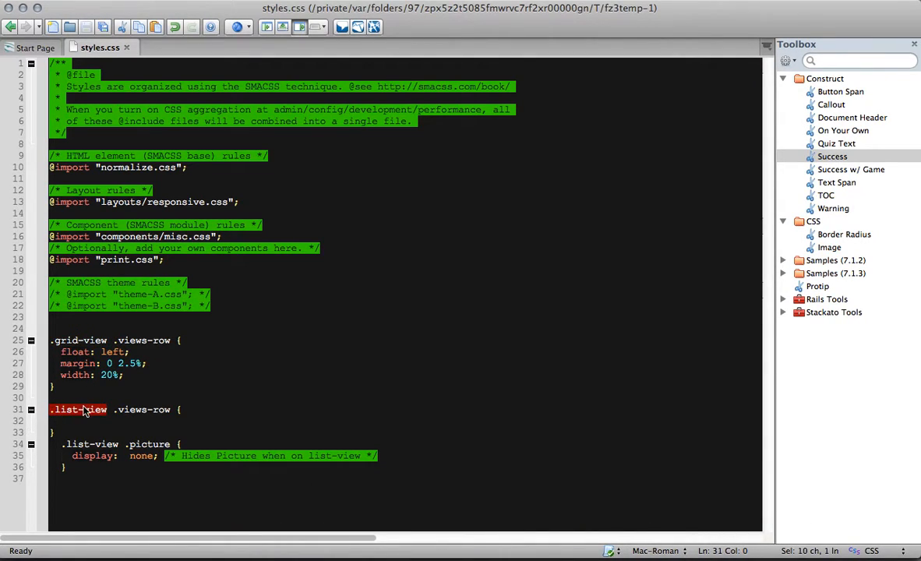
pyautogui.moveTo(184, 440)
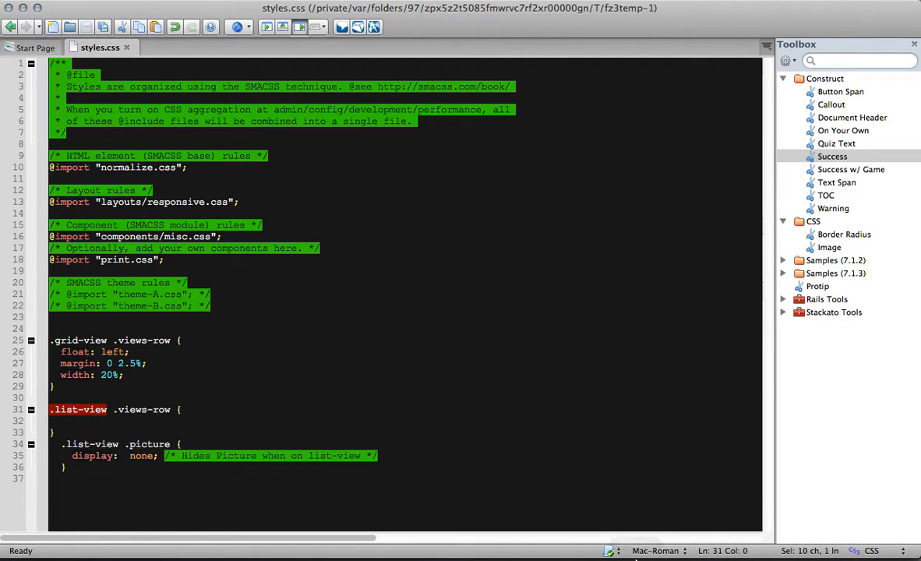
pyautogui.moveTo(408, 467)
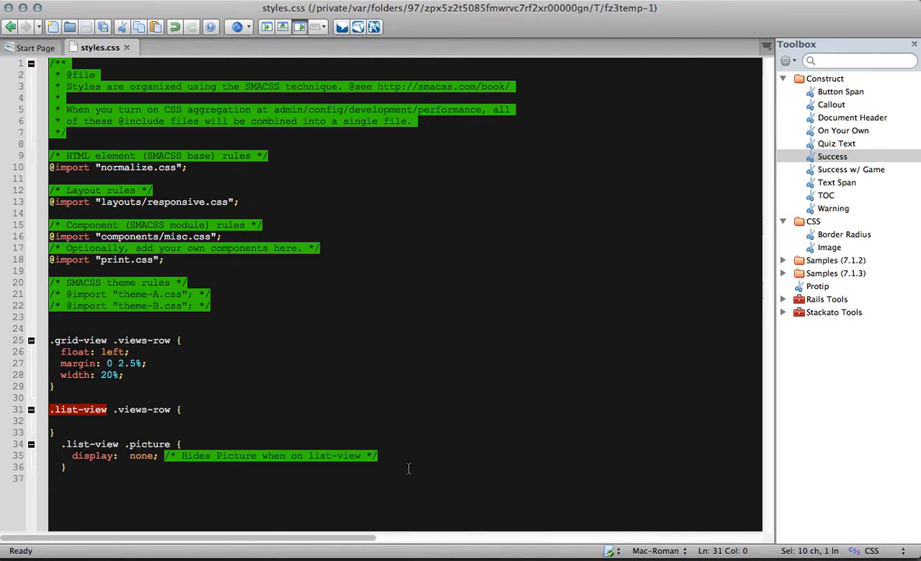
pyautogui.moveTo(473, 426)
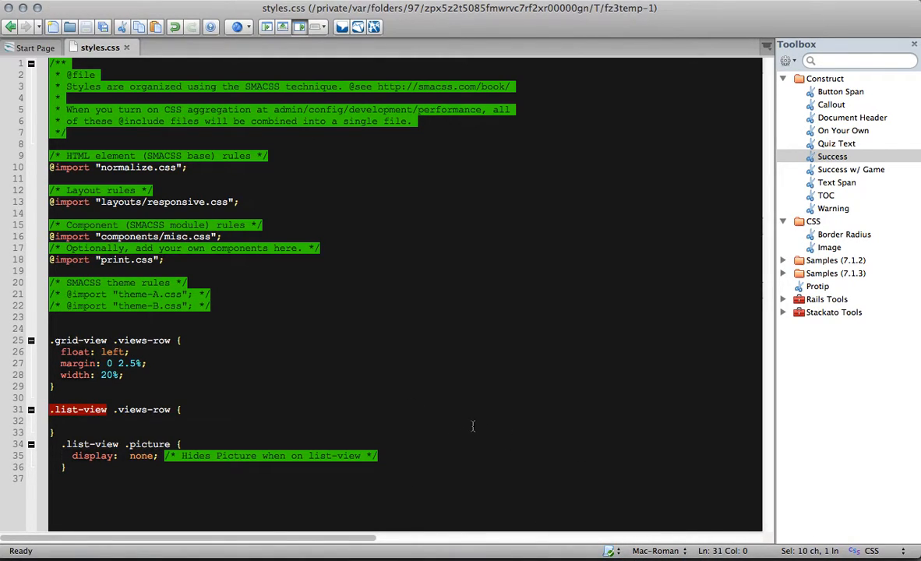
pyautogui.moveTo(457, 423)
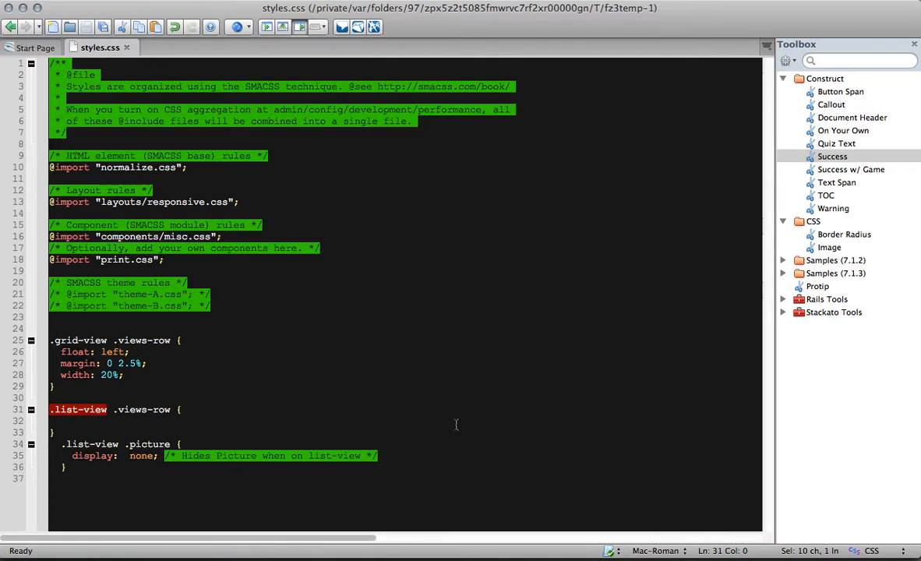
pyautogui.moveTo(589, 495)
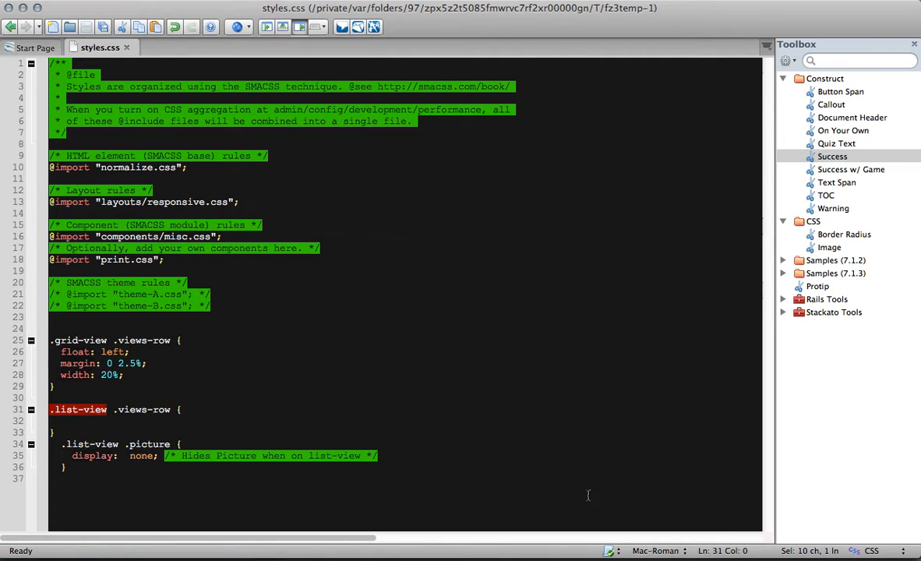
pyautogui.moveTo(579, 449)
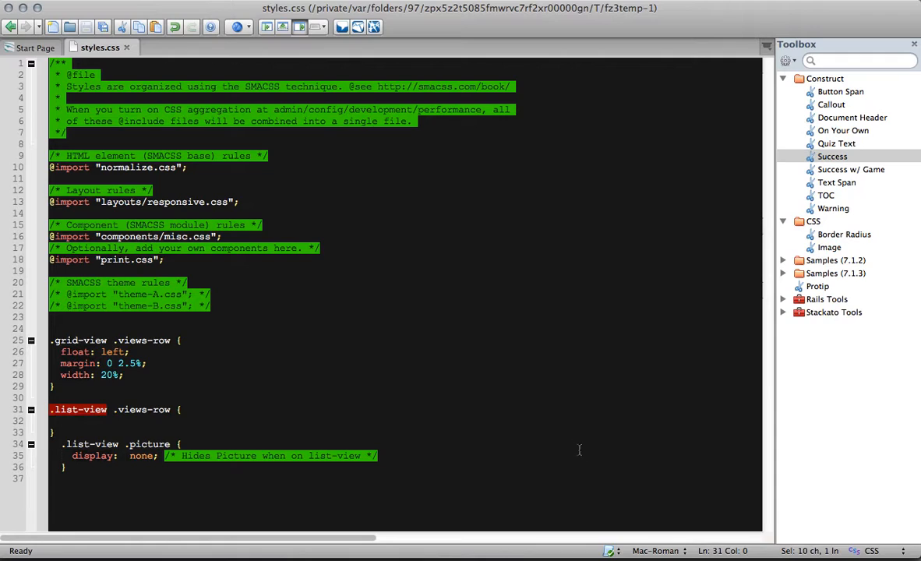
pyautogui.moveTo(539, 395)
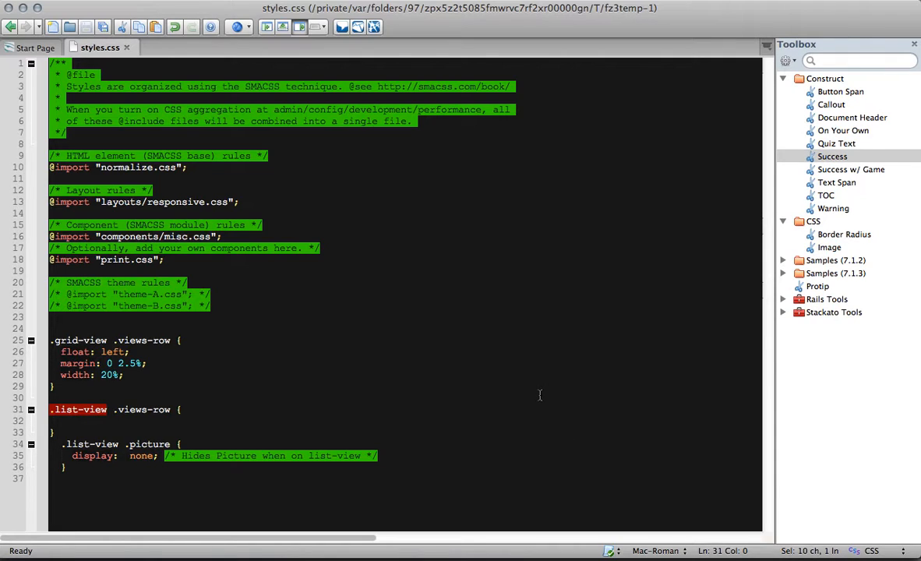